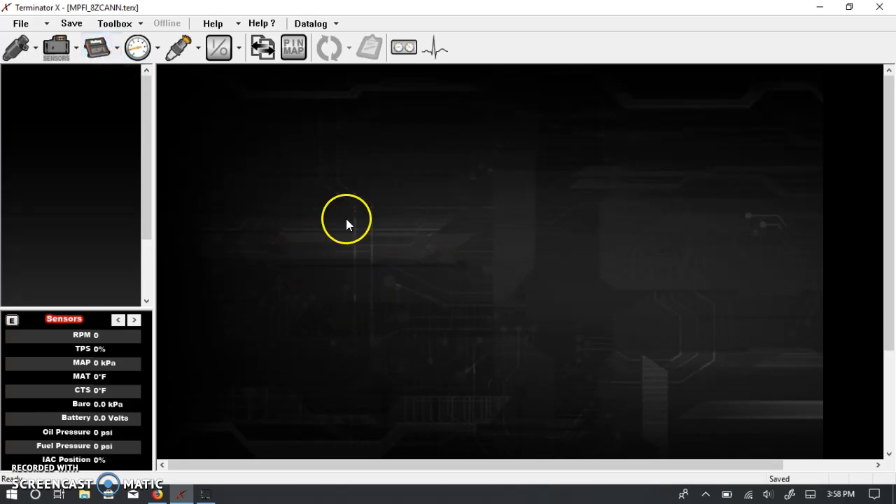
mouse_move(351, 314)
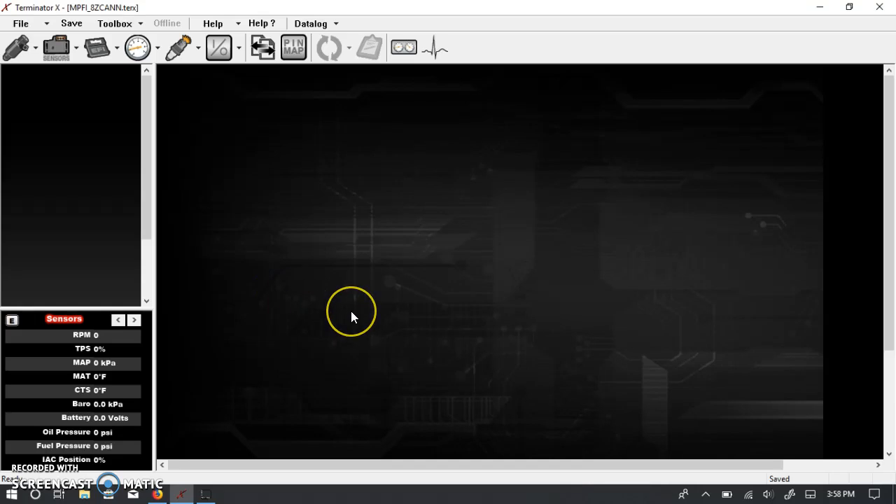
mouse_move(287, 233)
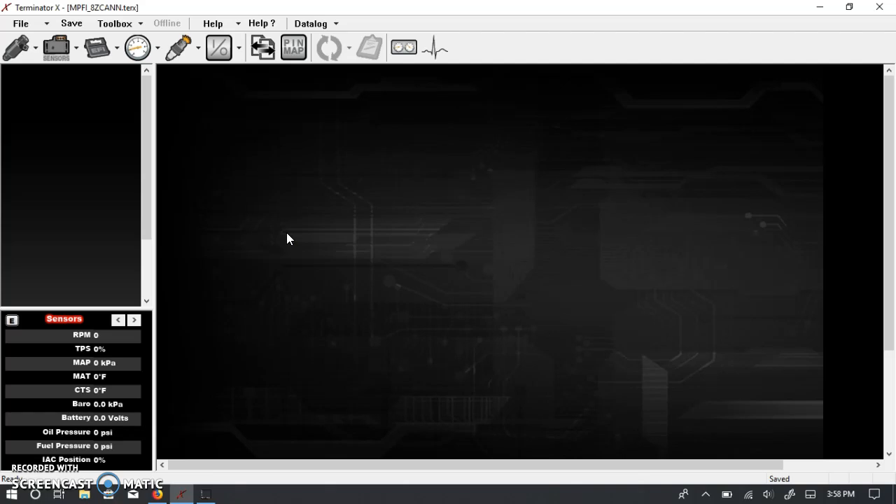
mouse_move(120, 123)
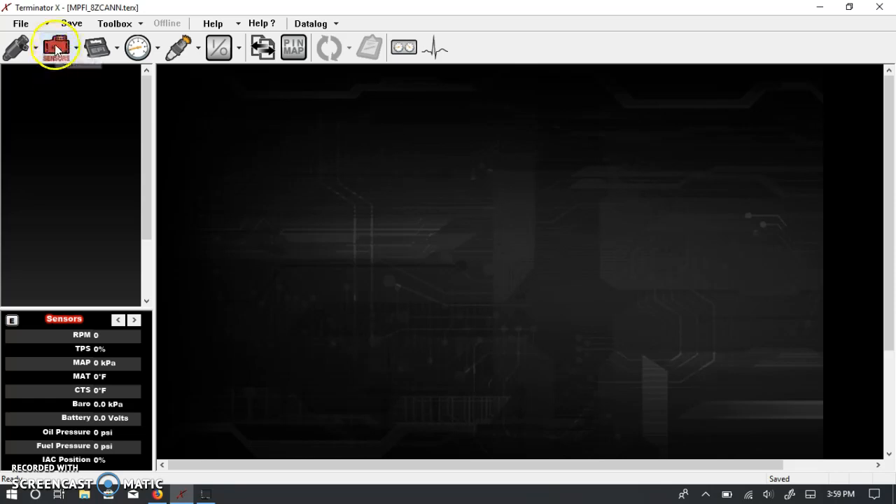
- Open the MAP Sensor page and view its sensor type list, leaving Internal 1bar set
left_click(56, 47)
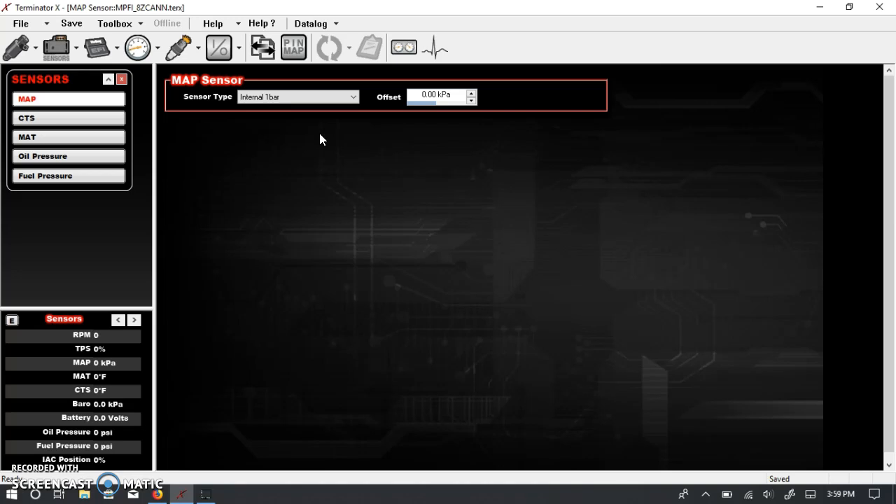
left_click(296, 96)
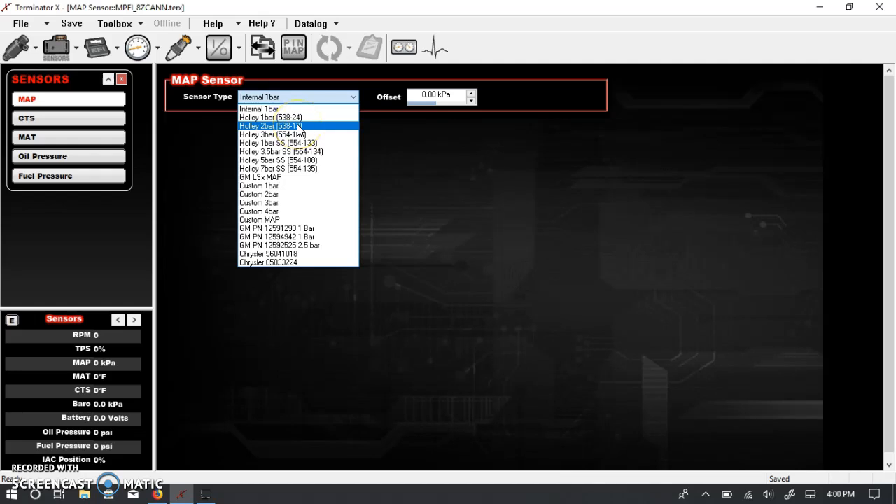
mouse_move(303, 131)
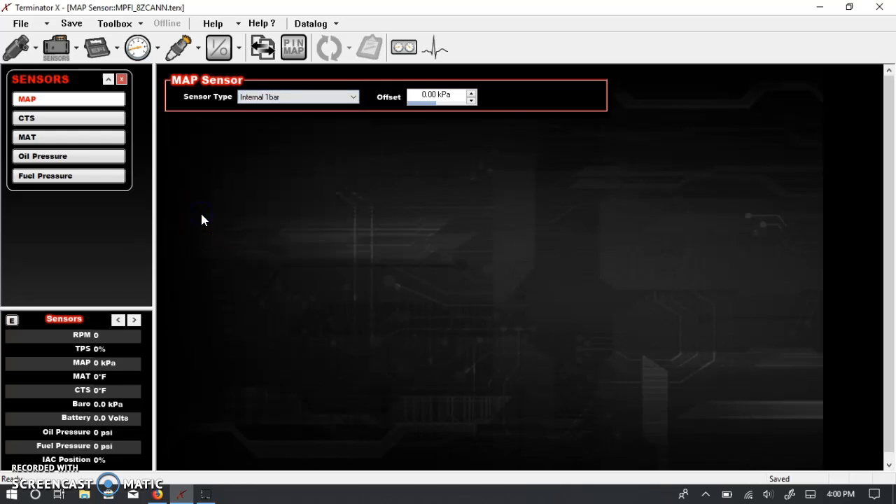
- Browse the MAP sensor types, check the base fuel VE table, and return to Sensors
left_click(271, 162)
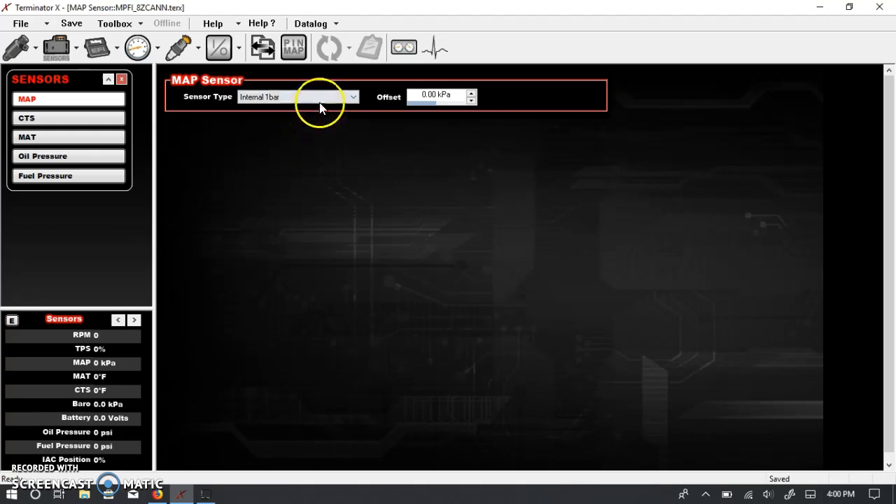
left_click(352, 96)
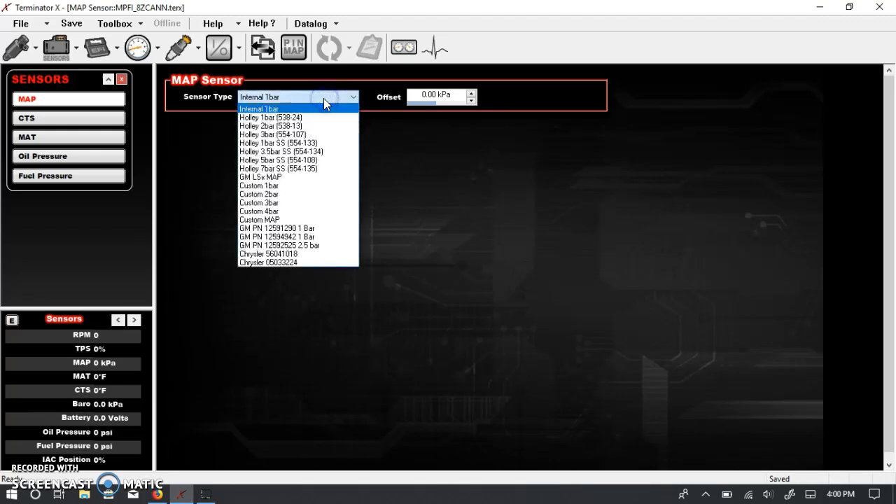
left_click(259, 109)
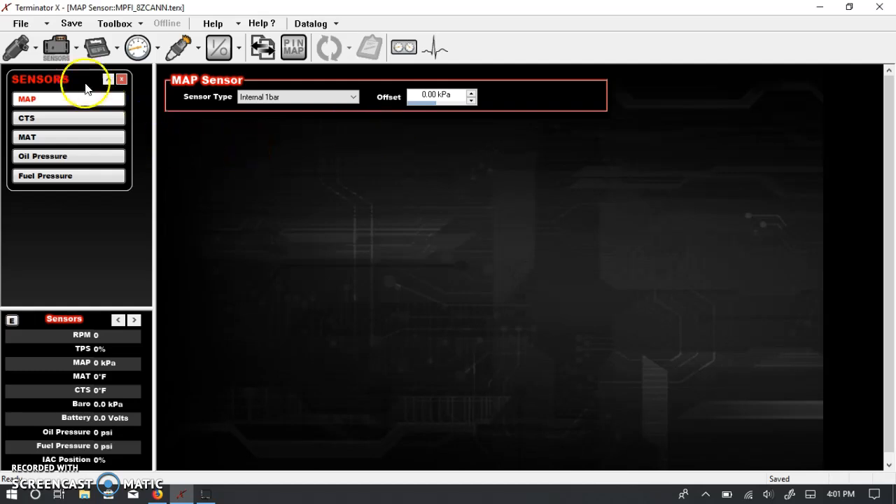
left_click(14, 46)
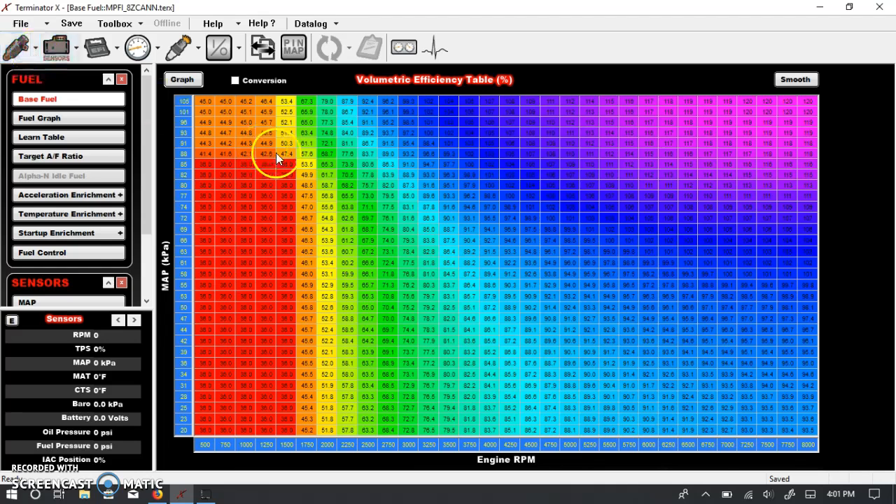
mouse_move(201, 185)
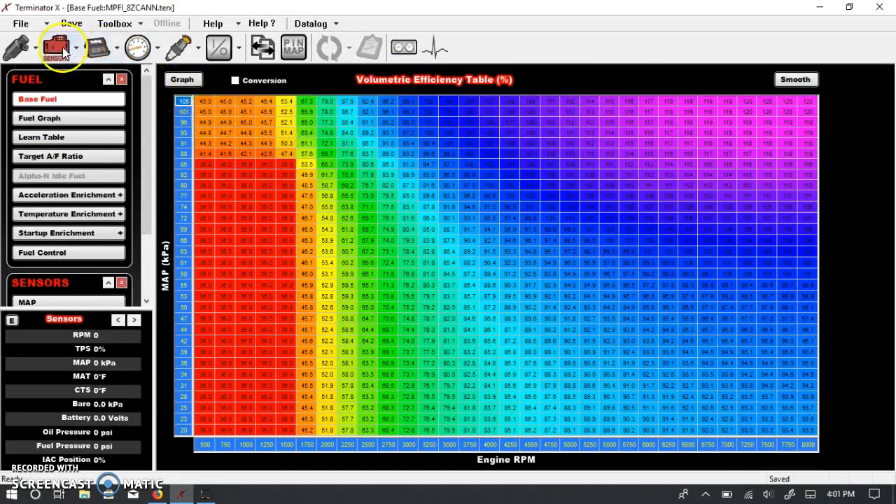
left_click(58, 47)
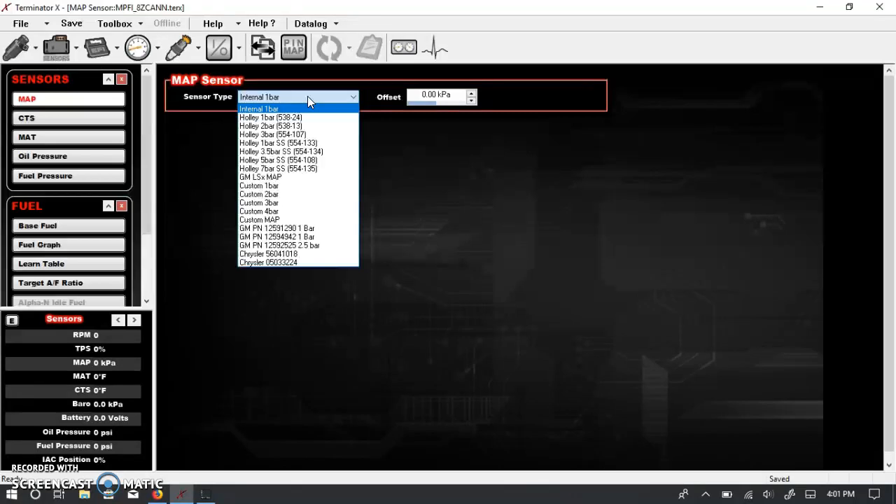
mouse_move(319, 176)
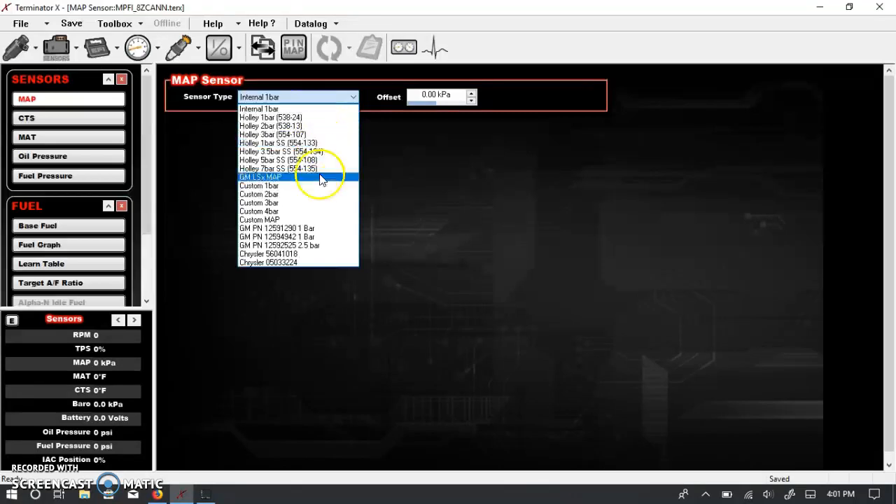
mouse_move(322, 228)
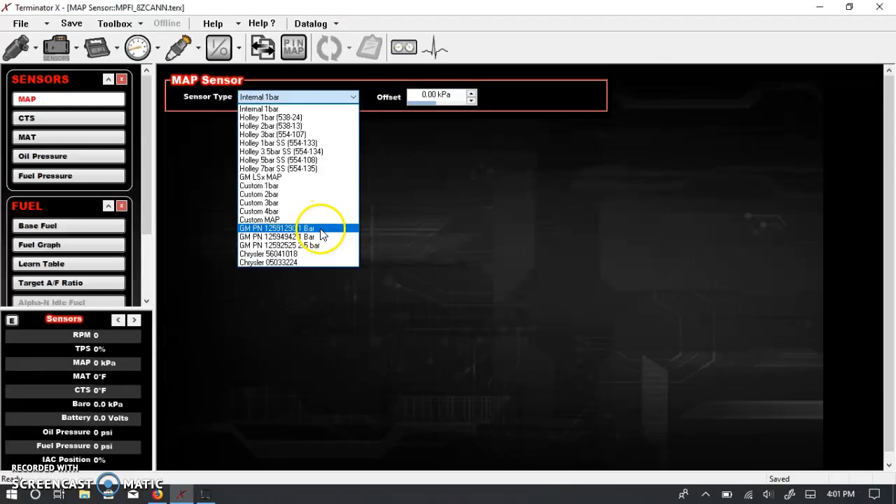
- Select the GM PN 12592525 2.5 bar MAP sensor and accept rescaling the MAP axis to 0–285 kPa
left_click(279, 245)
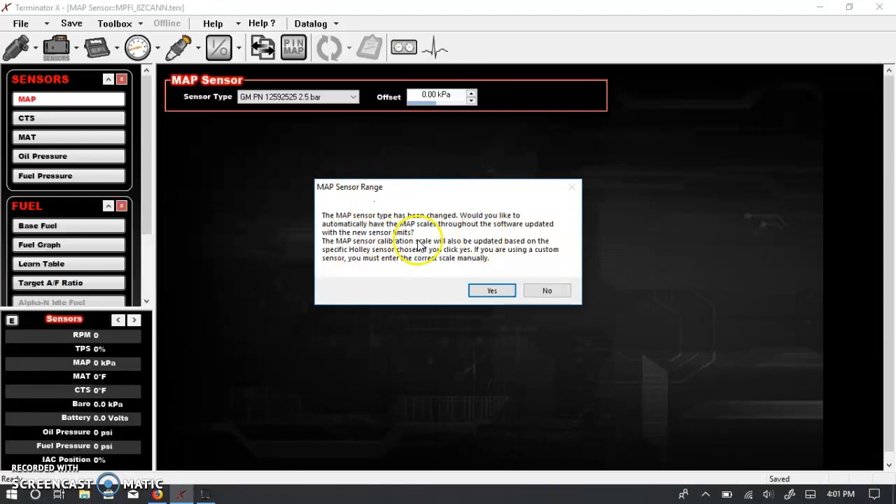
mouse_move(395, 221)
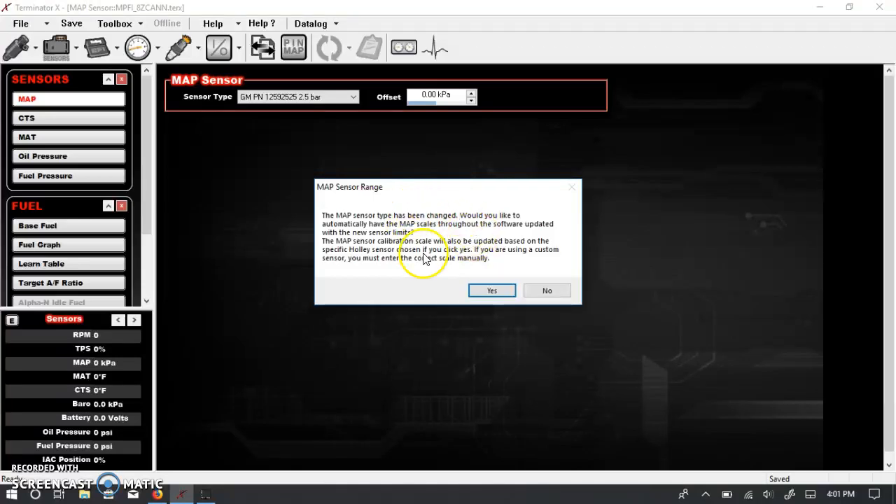
mouse_move(406, 231)
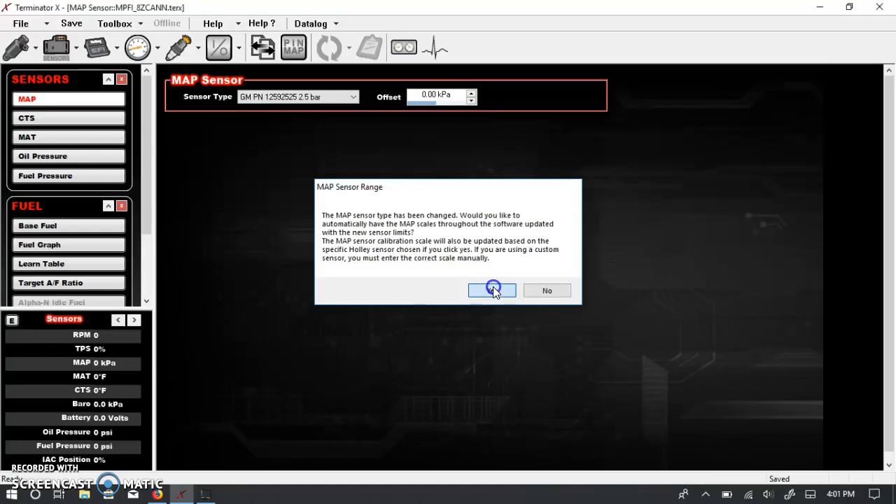
left_click(491, 289)
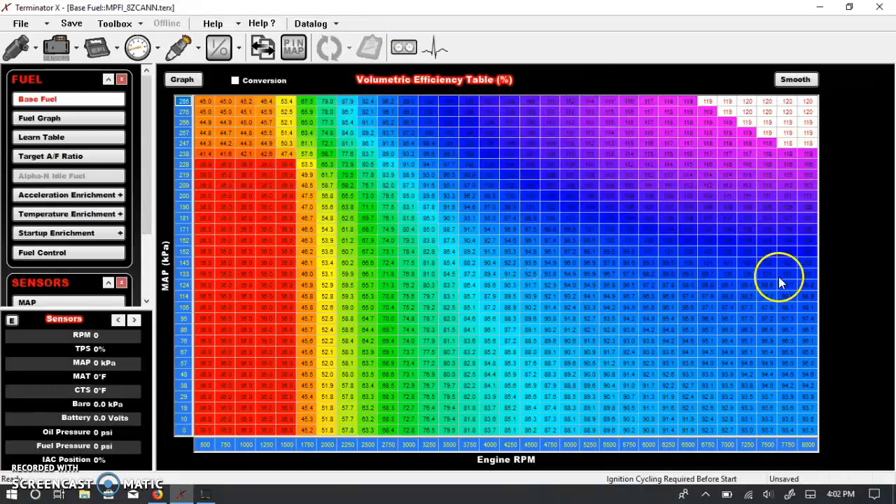
mouse_move(664, 135)
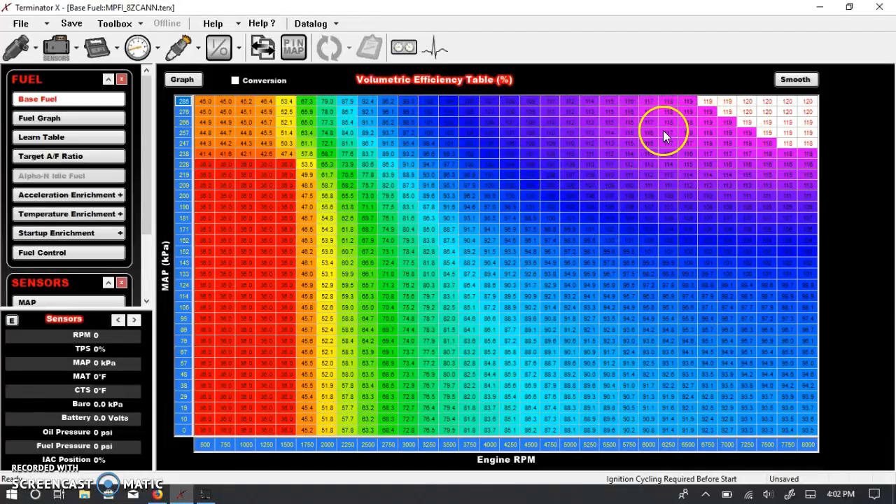
mouse_move(444, 301)
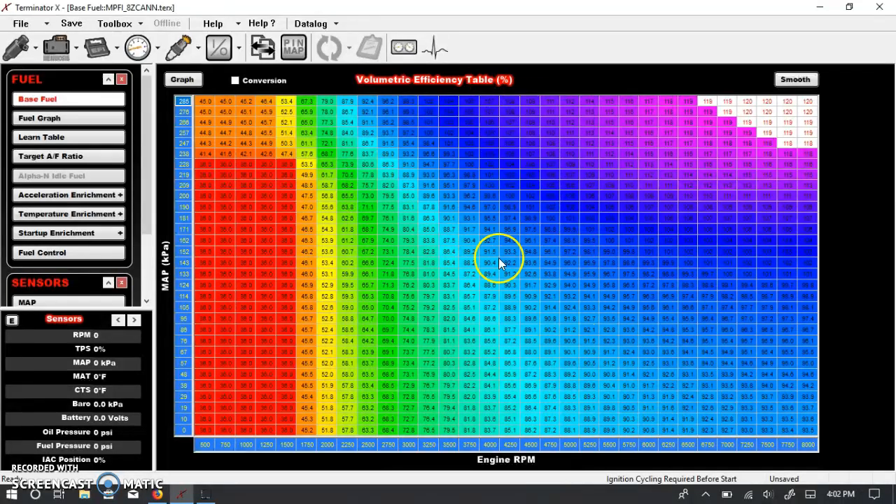
mouse_move(605, 298)
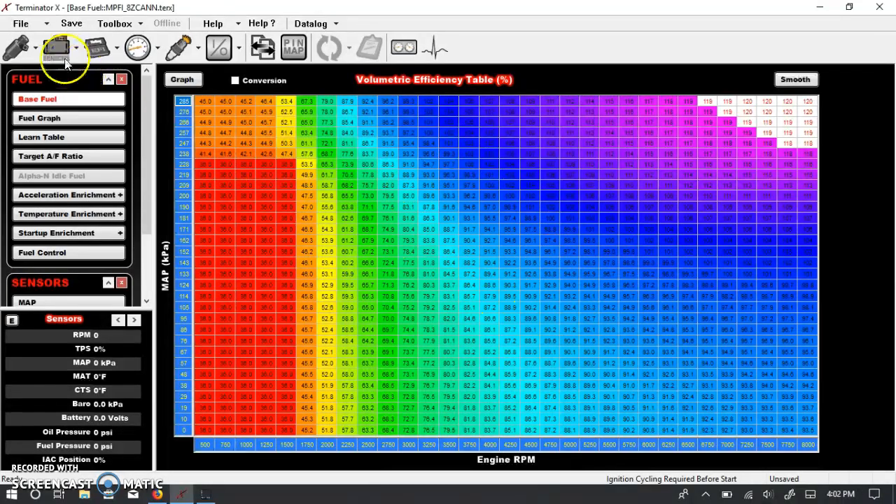
- Choose GM LSx CTS as the coolant temperature sensor type
left_click(60, 47)
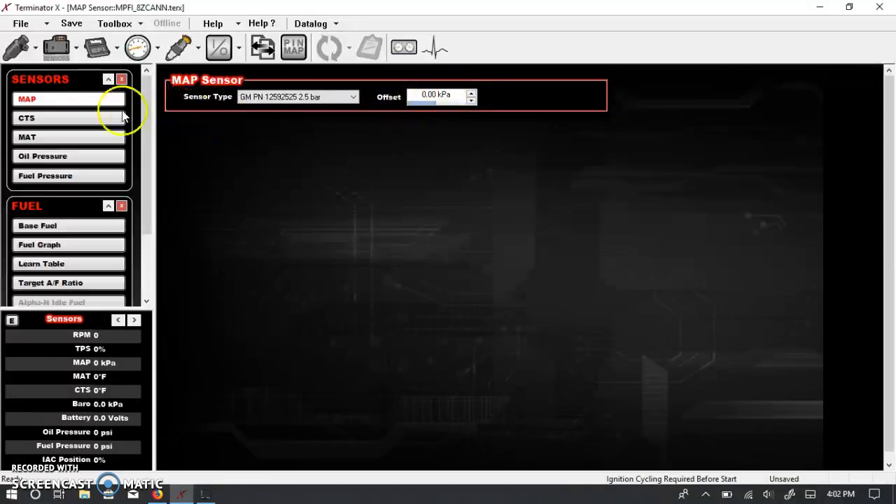
left_click(69, 117)
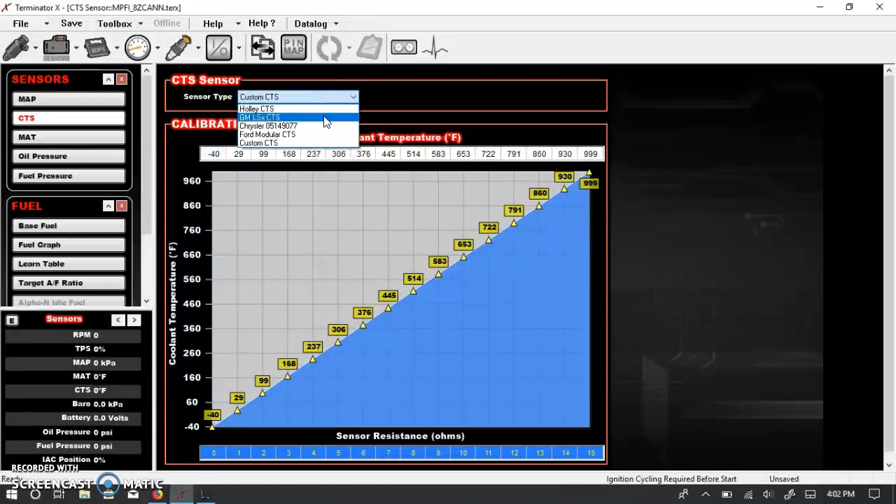
left_click(259, 117)
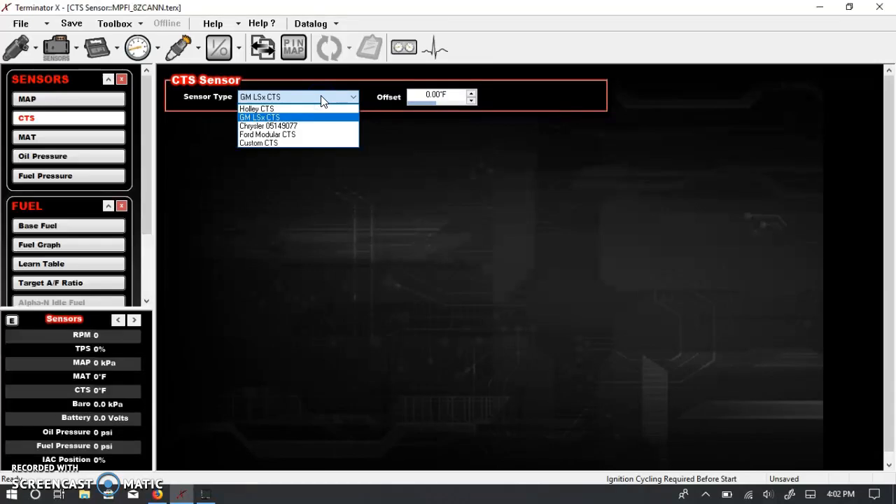
mouse_move(310, 134)
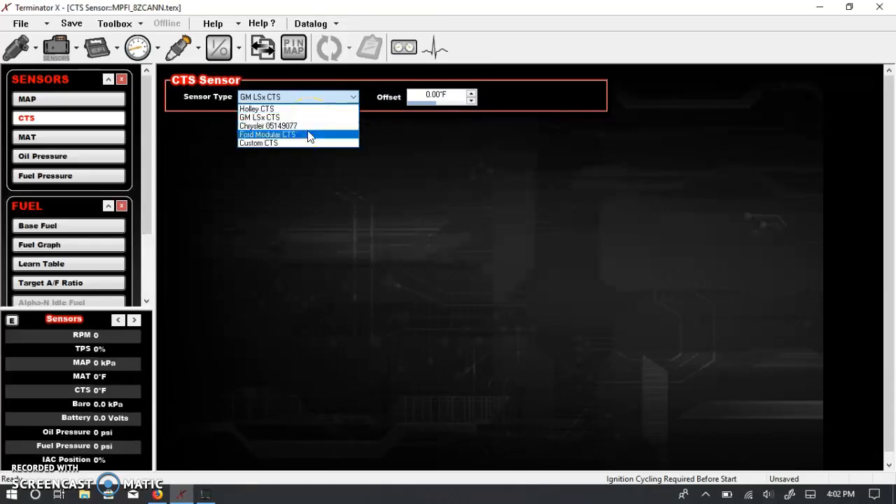
mouse_move(311, 126)
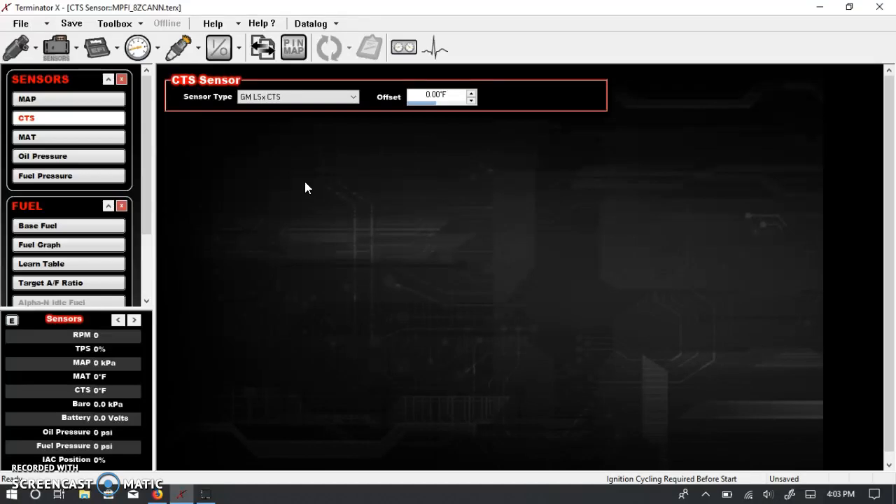
mouse_move(168, 147)
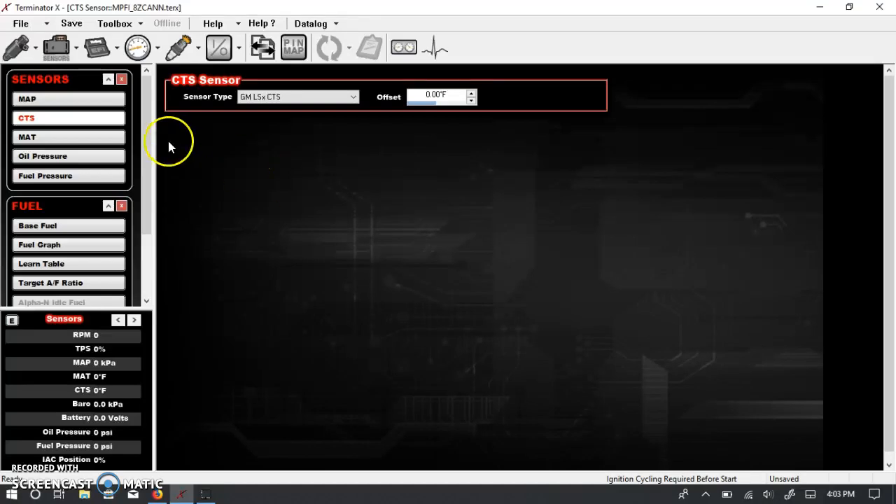
mouse_move(361, 158)
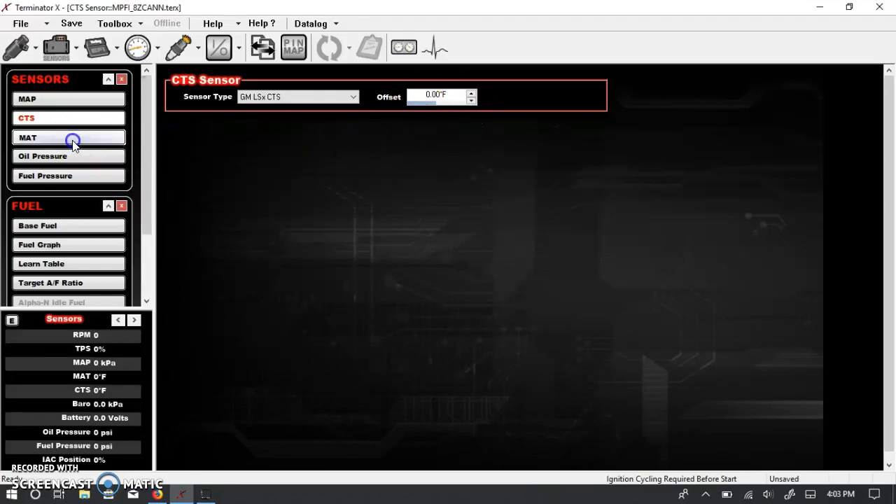
- Select Holley MAT as the manifold air temperature sensor and reopen its type list
left_click(68, 137)
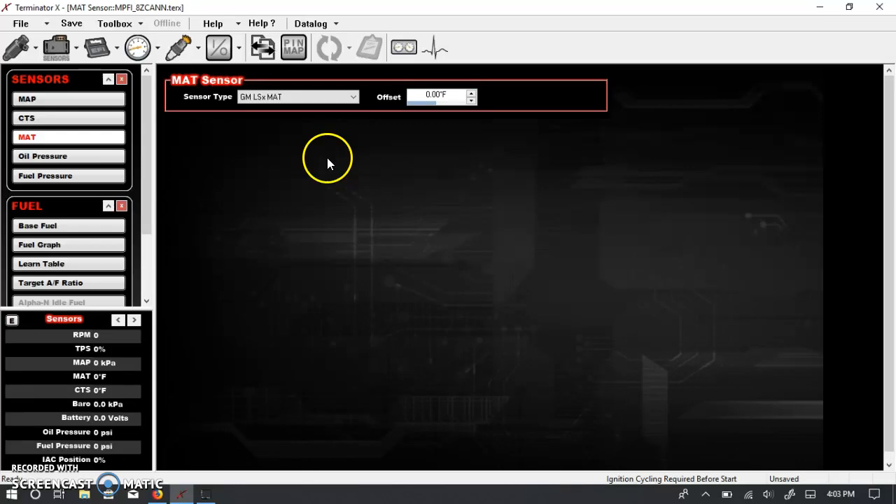
left_click(297, 97)
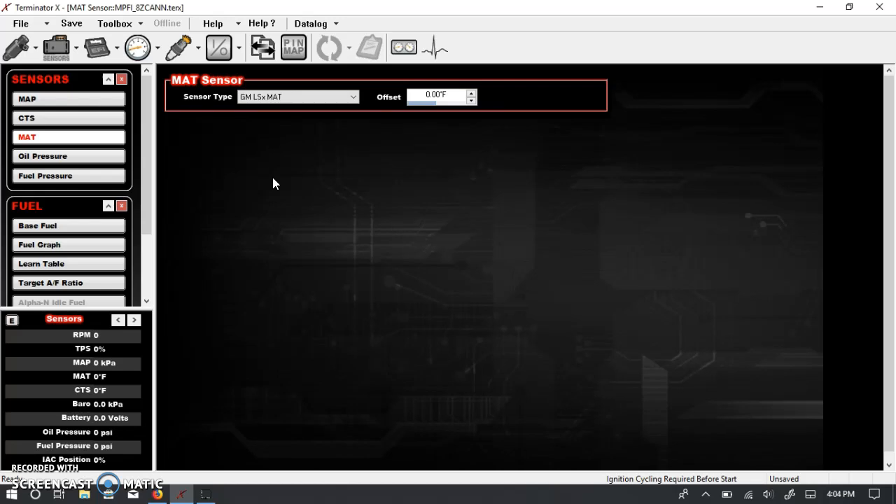
left_click(297, 96)
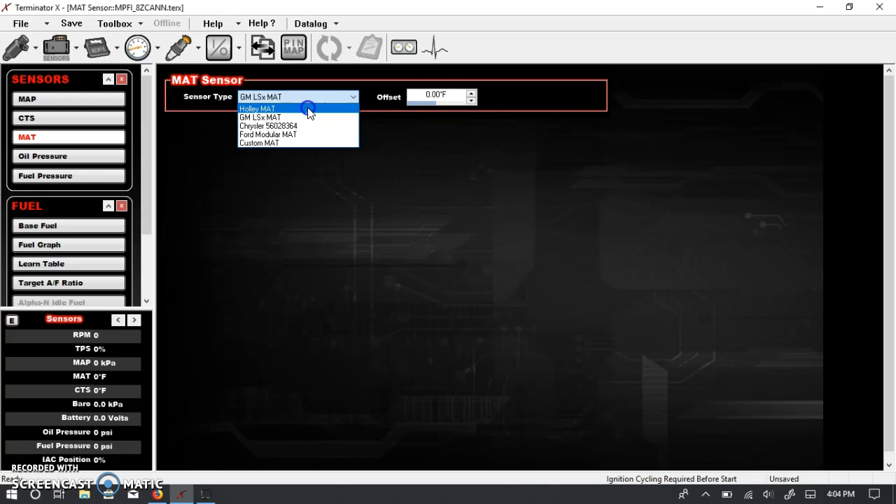
left_click(257, 108)
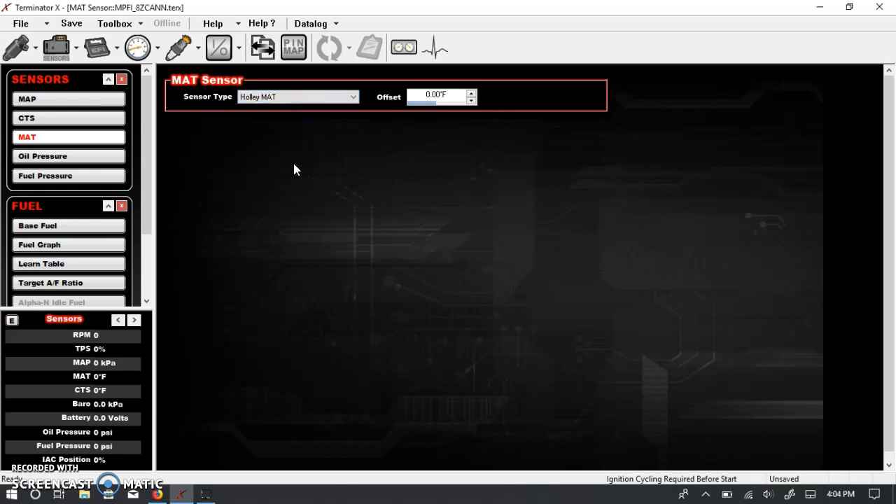
mouse_move(304, 201)
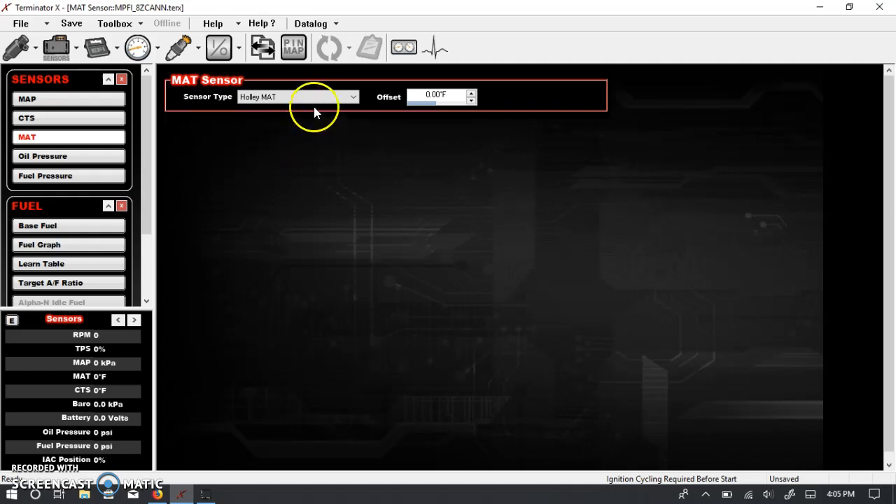
left_click(352, 97)
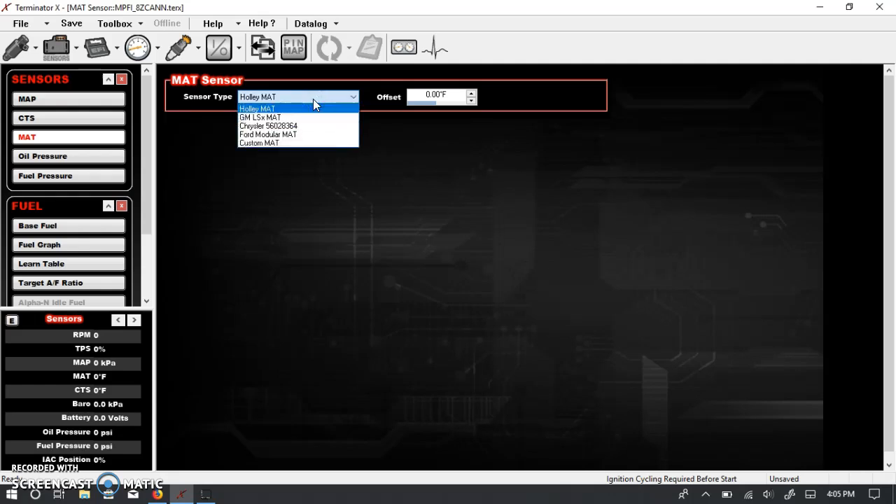
mouse_move(265, 143)
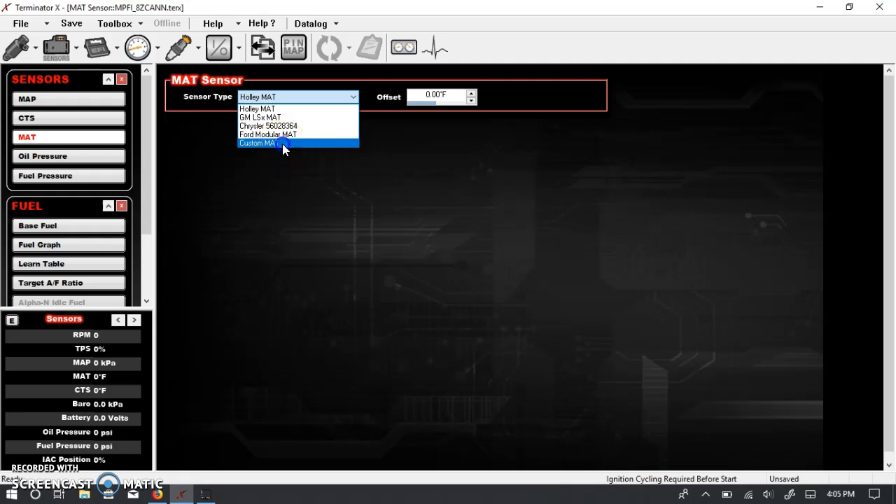
- Preview the Custom MAT curve, then switch the coolant sensor to Custom CTS
left_click(259, 143)
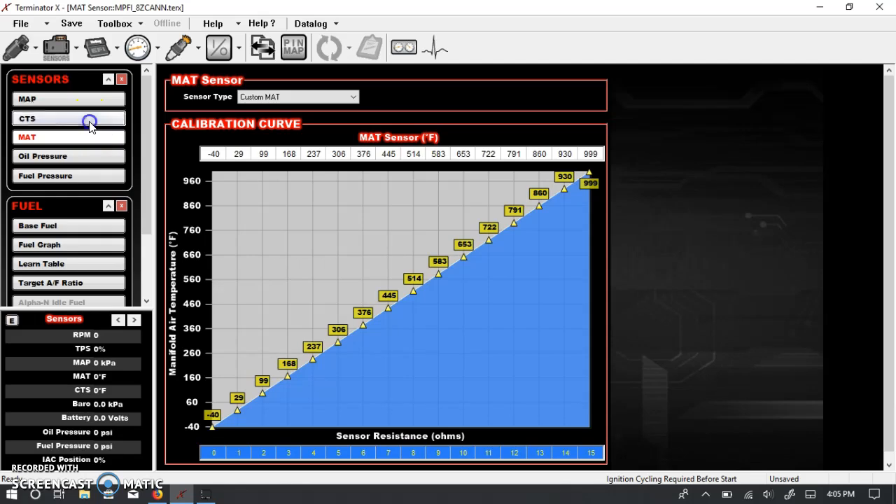
left_click(67, 118)
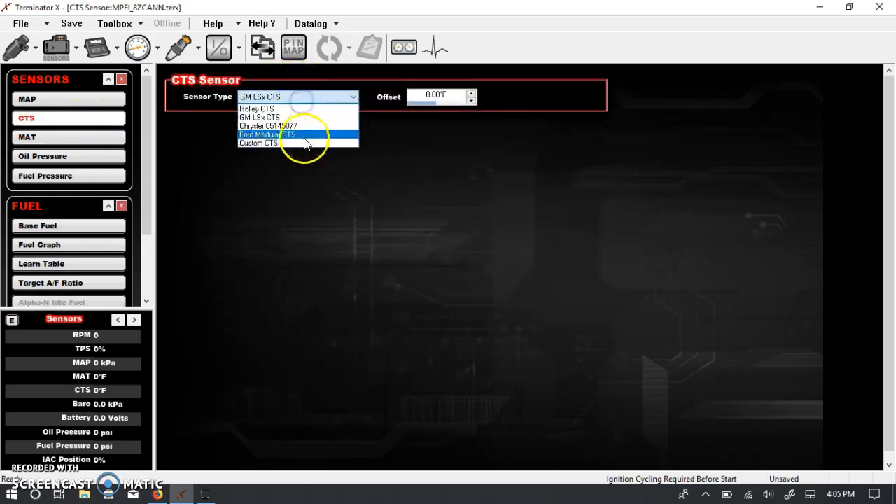
left_click(258, 143)
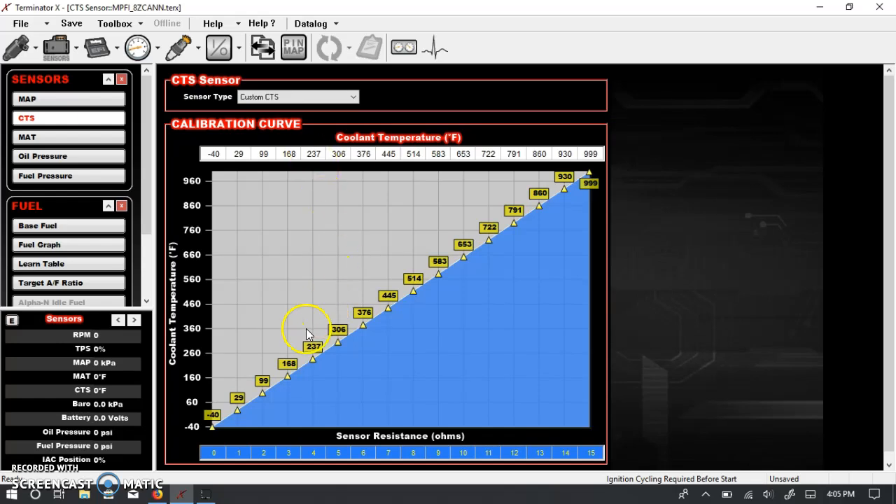
mouse_move(252, 135)
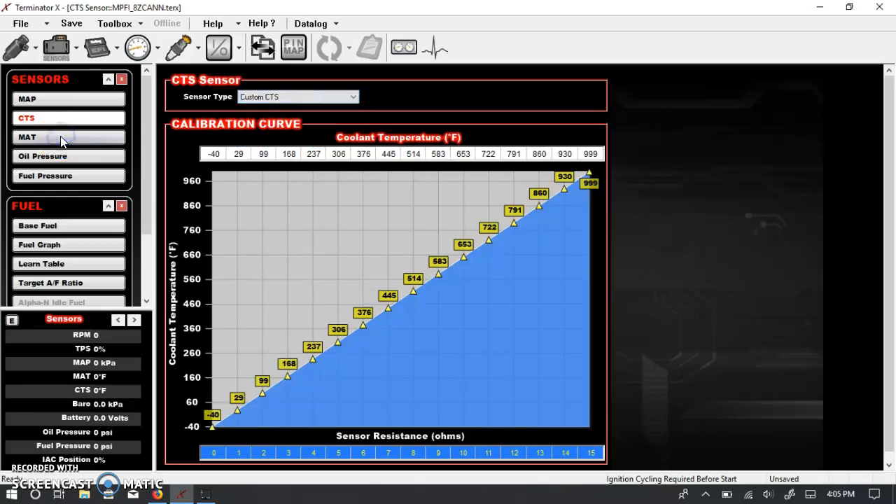
- Set the manifold air temperature sensor type to GM LSx MAT
left_click(26, 137)
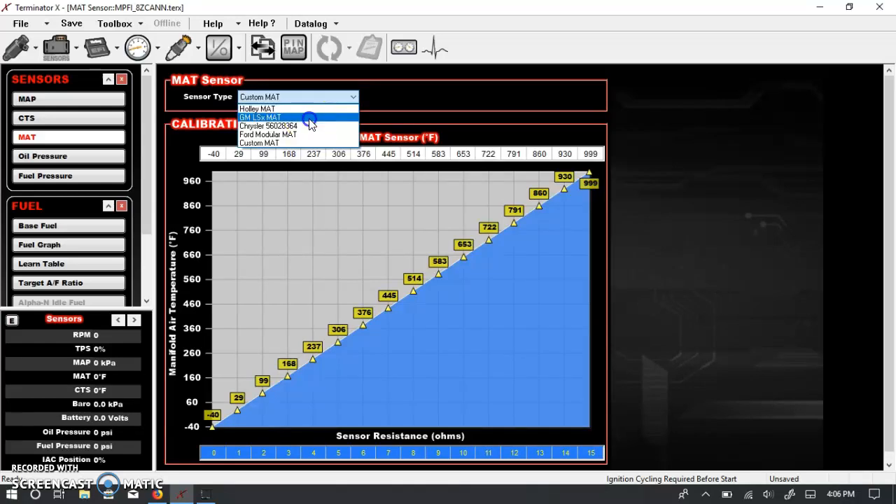
left_click(260, 117)
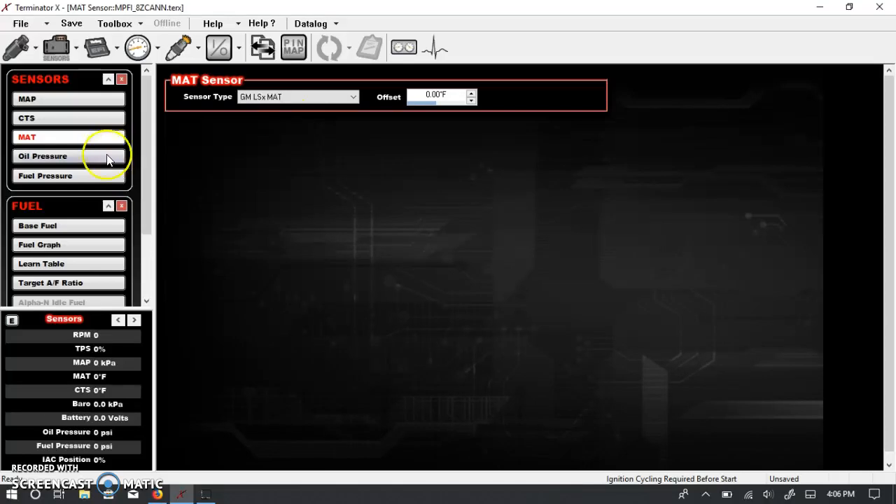
left_click(42, 156)
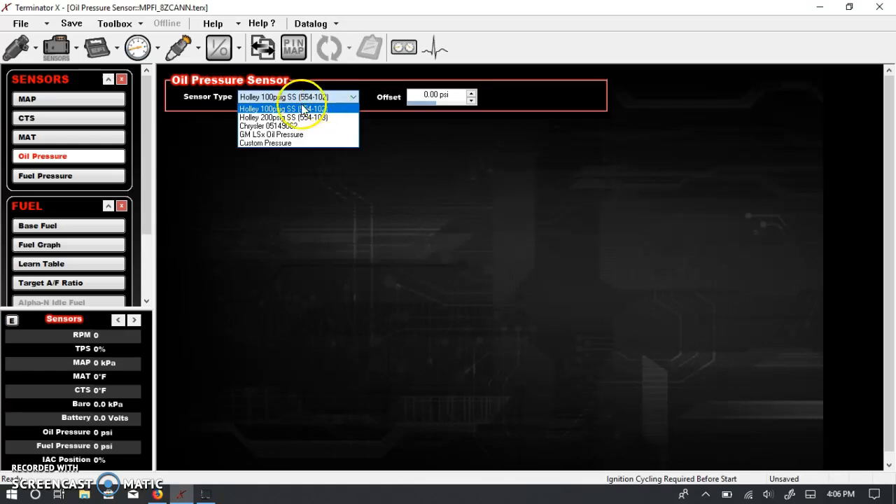
- Select GM LSx Oil Pressure as the oil pressure sensor type, offset 0.00 psi
left_click(283, 108)
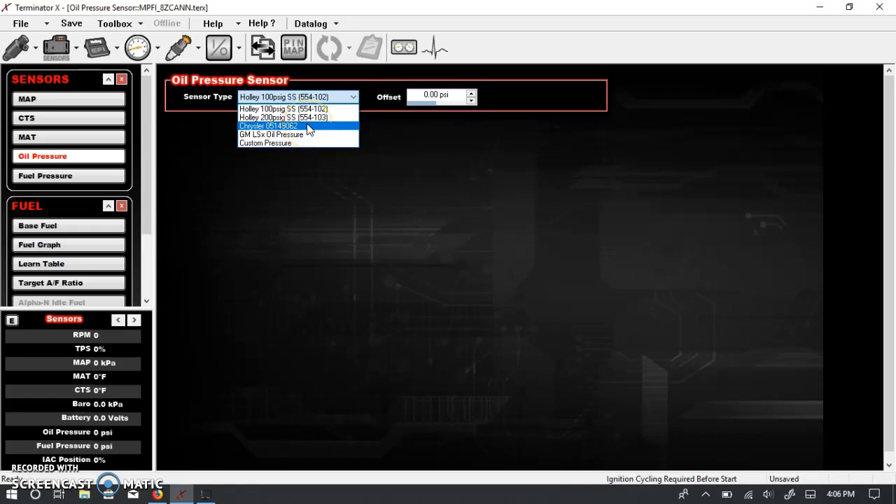
mouse_move(310, 134)
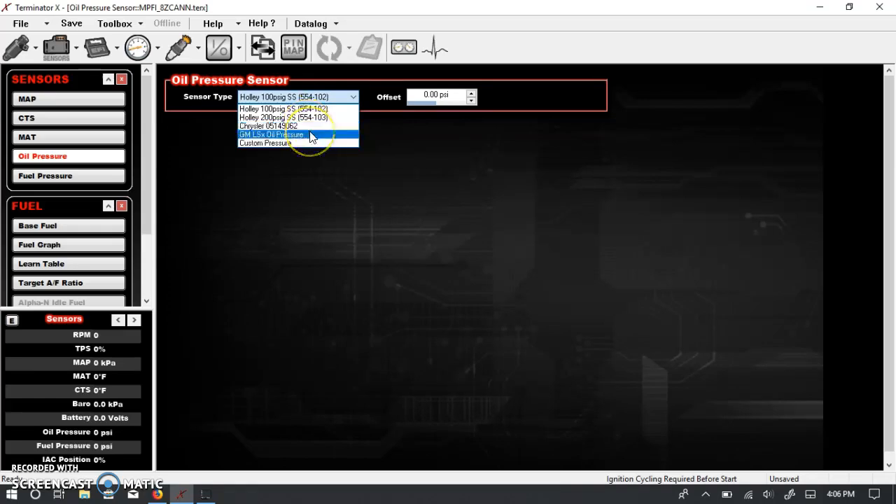
left_click(271, 134)
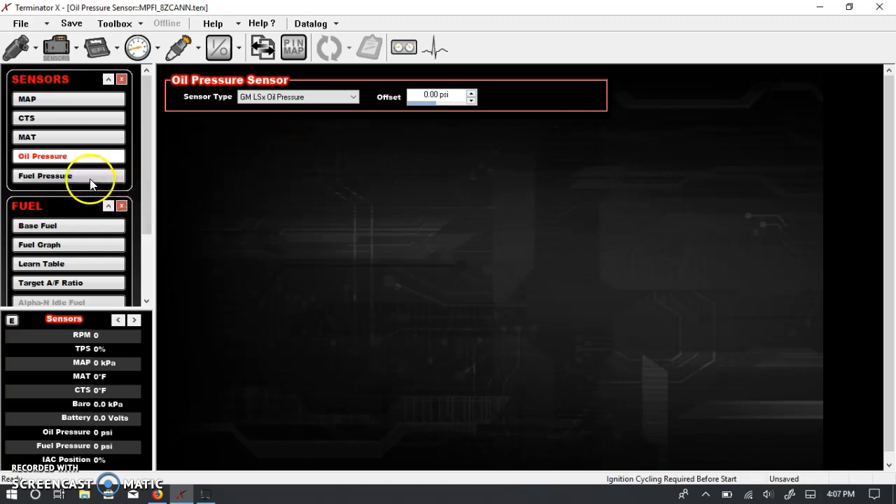
- Set the fuel pressure sensor to Custom Pressure, showing its 0–250 psi, 0–5 V curve
left_click(68, 176)
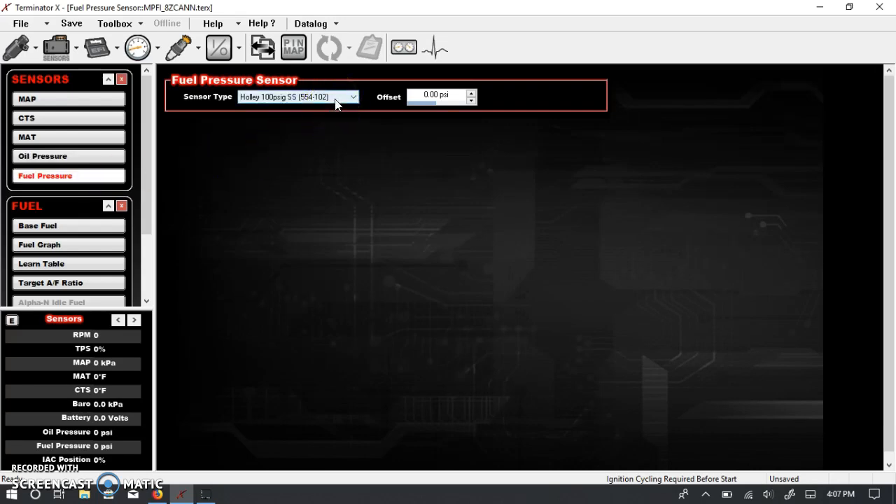
left_click(352, 96)
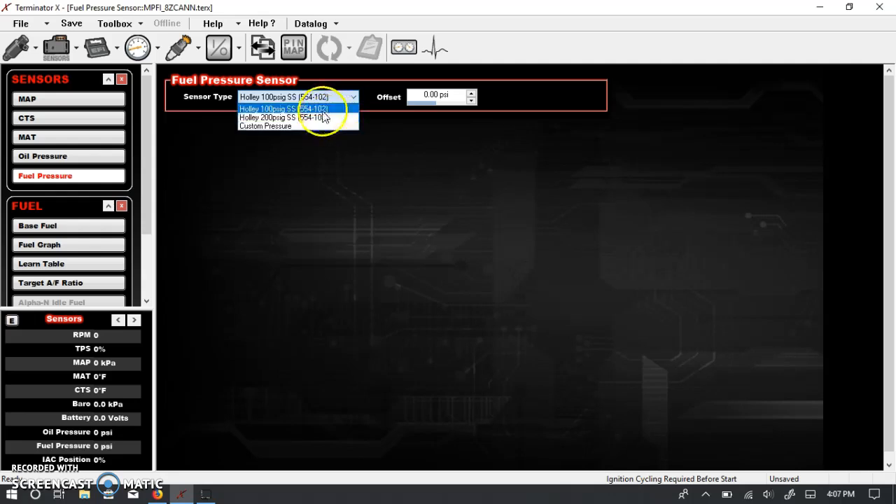
mouse_move(315, 117)
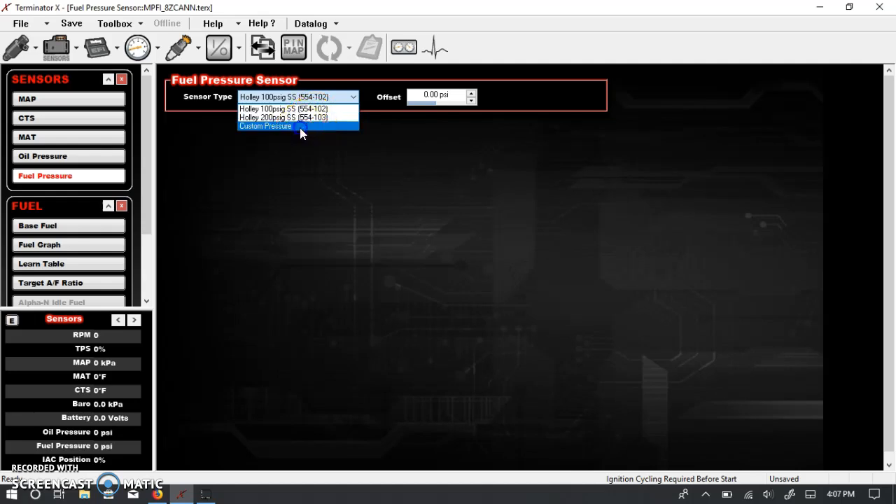
left_click(264, 126)
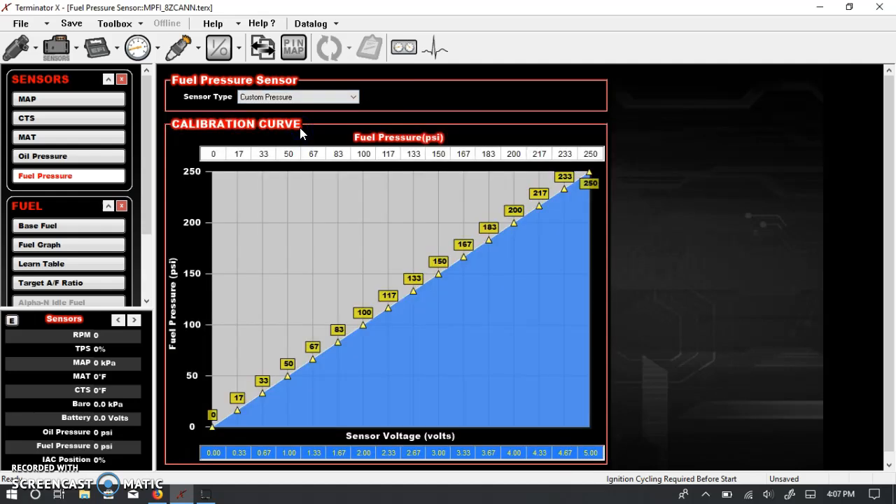
mouse_move(657, 235)
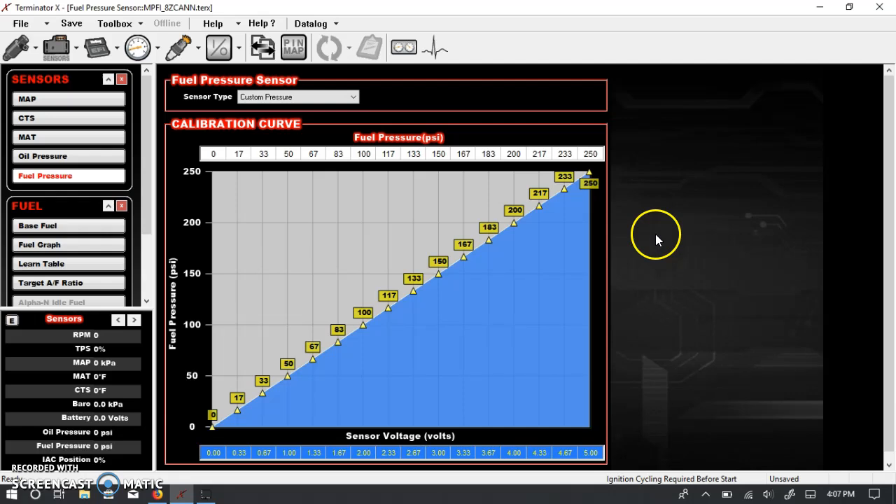
mouse_move(455, 366)
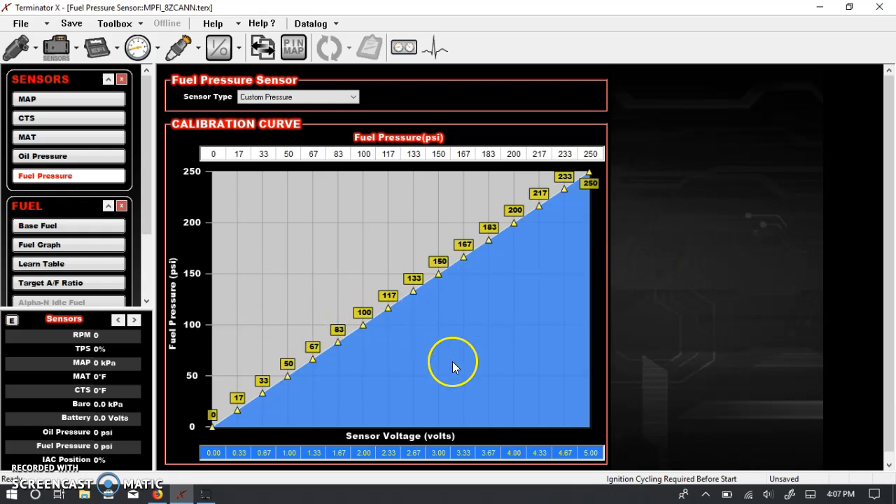
mouse_move(496, 349)
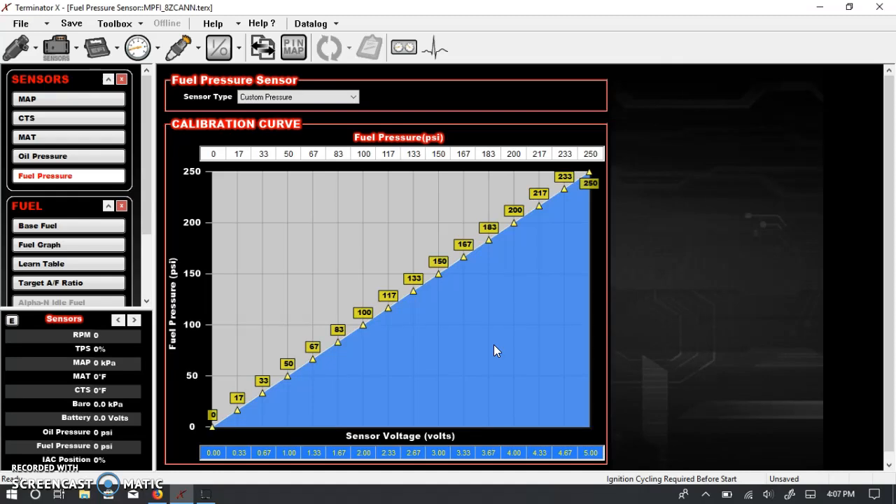
mouse_move(147, 108)
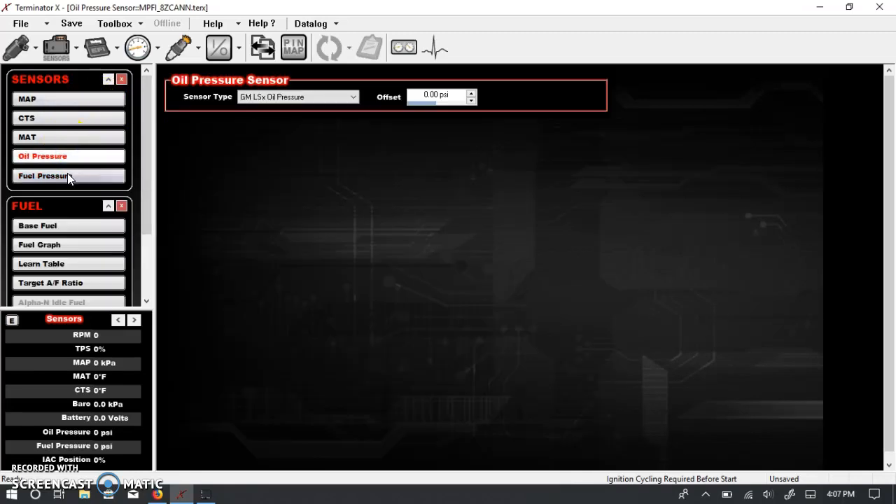
left_click(68, 176)
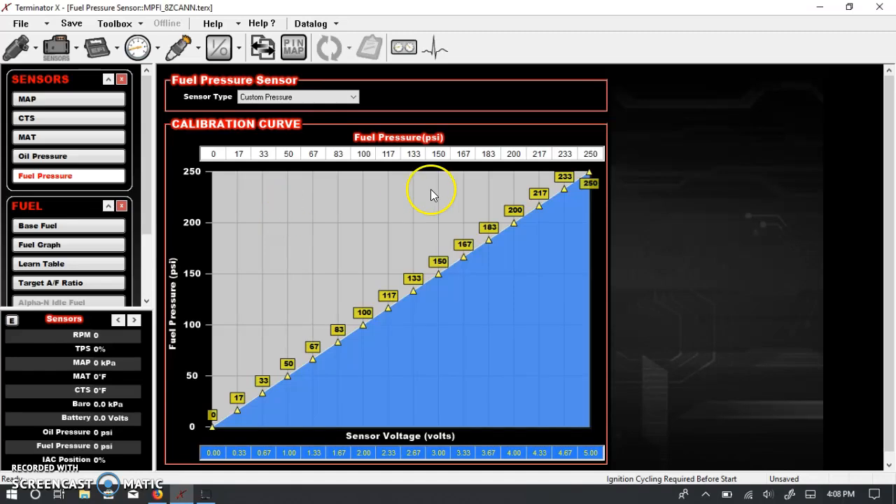
mouse_move(73, 155)
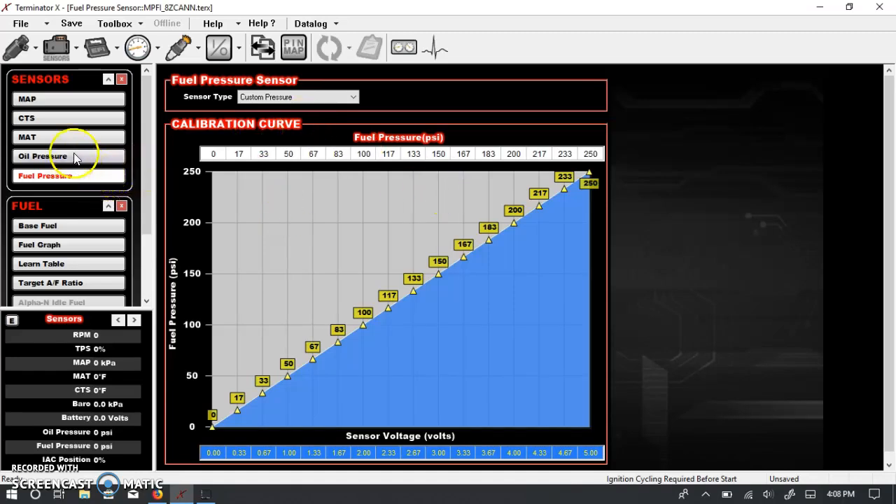
left_click(42, 156)
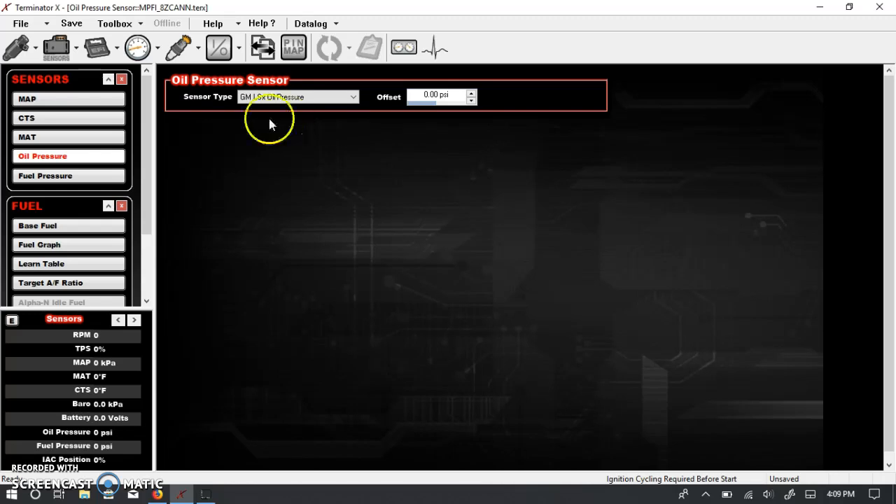
- Choose Holley 100psig SS (554-102) as the fuel pressure sensor, offset 0.00 psi
left_click(68, 176)
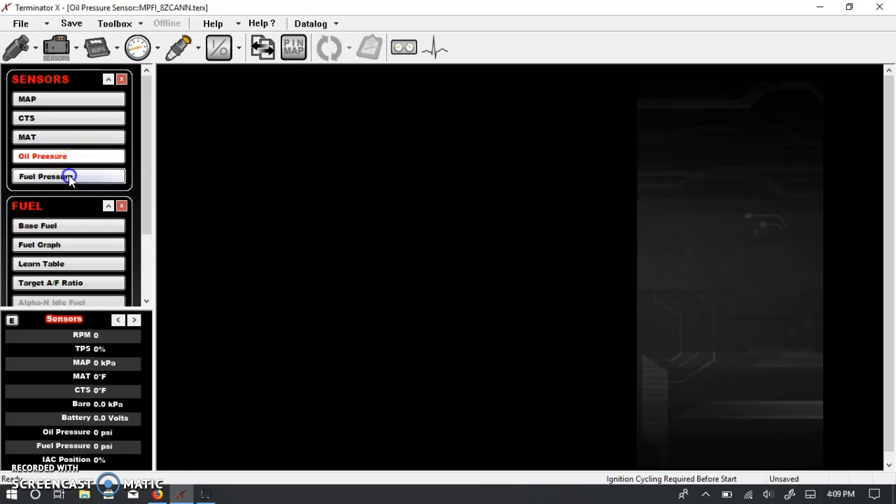
left_click(69, 176)
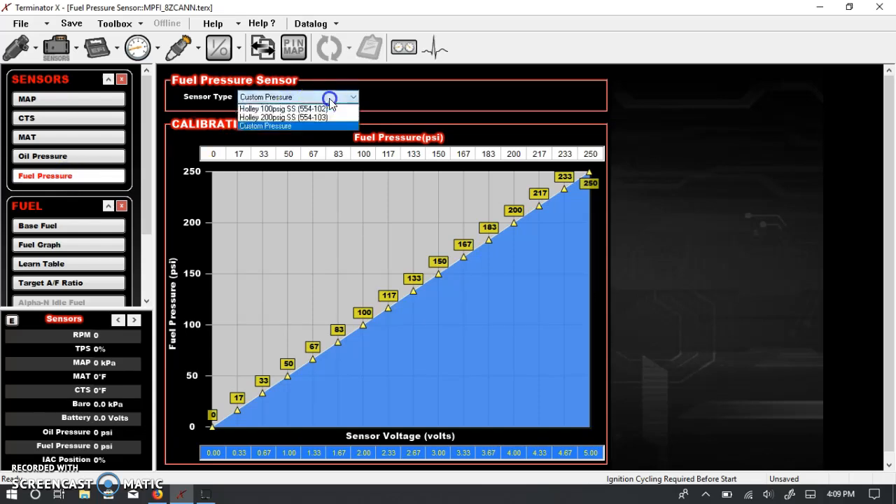
left_click(287, 108)
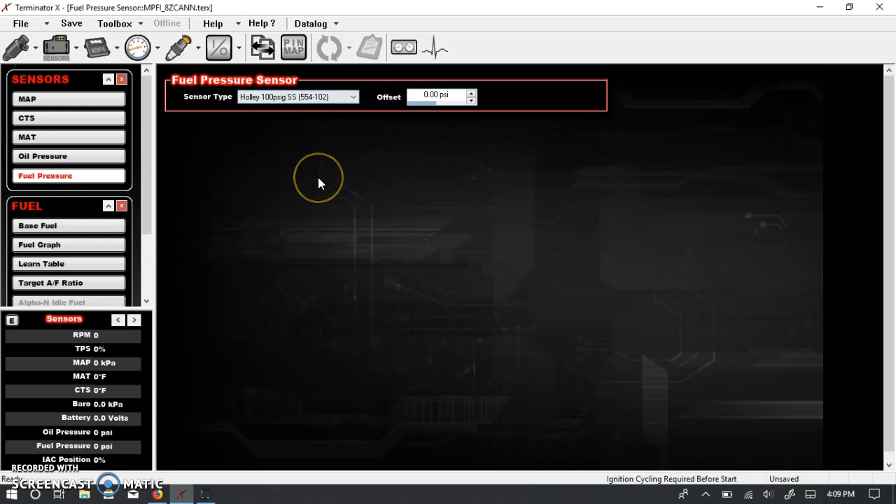
mouse_move(319, 184)
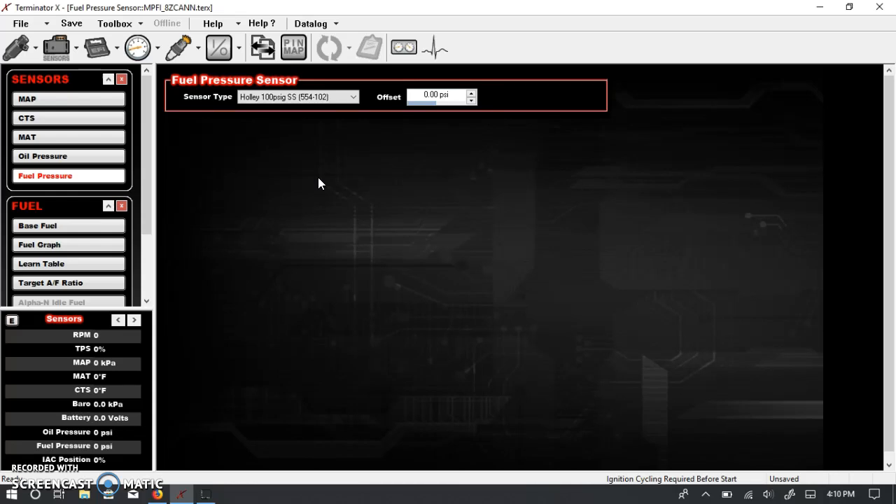
mouse_move(389, 218)
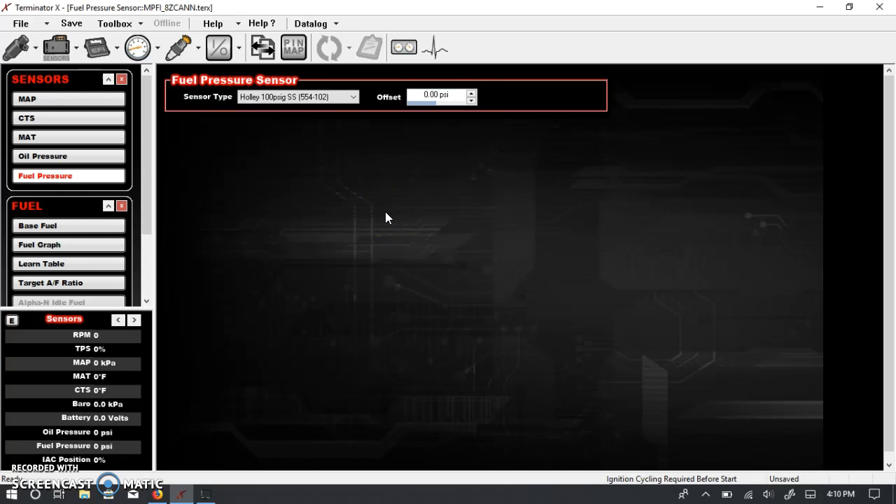